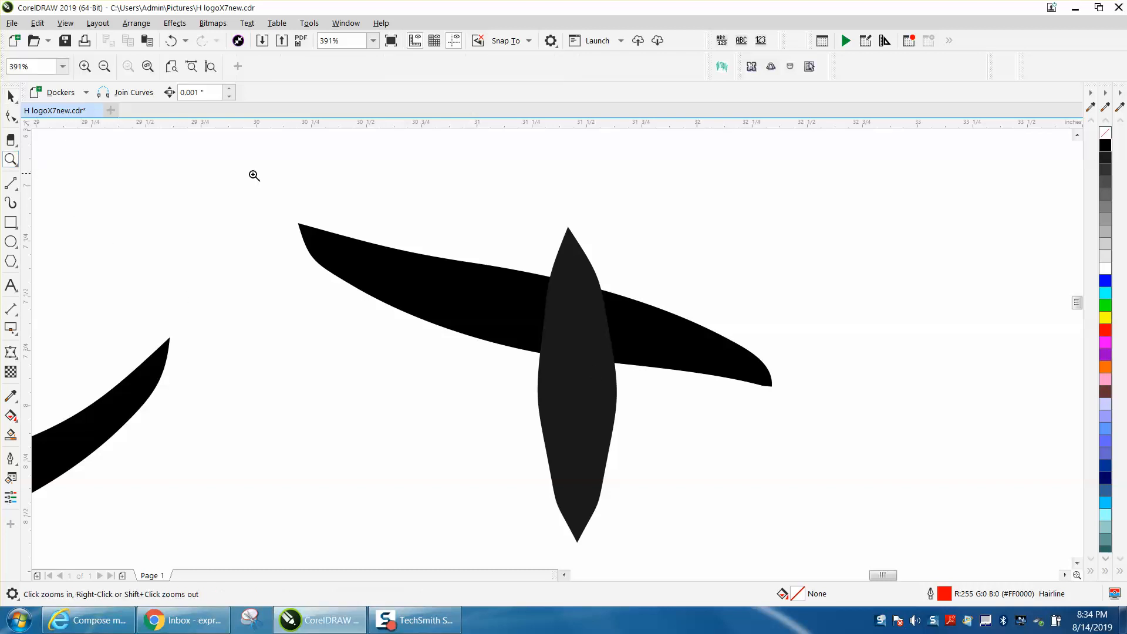
Zoom in to about 1145% on the spot where the black logo shapes cross
click(253, 175)
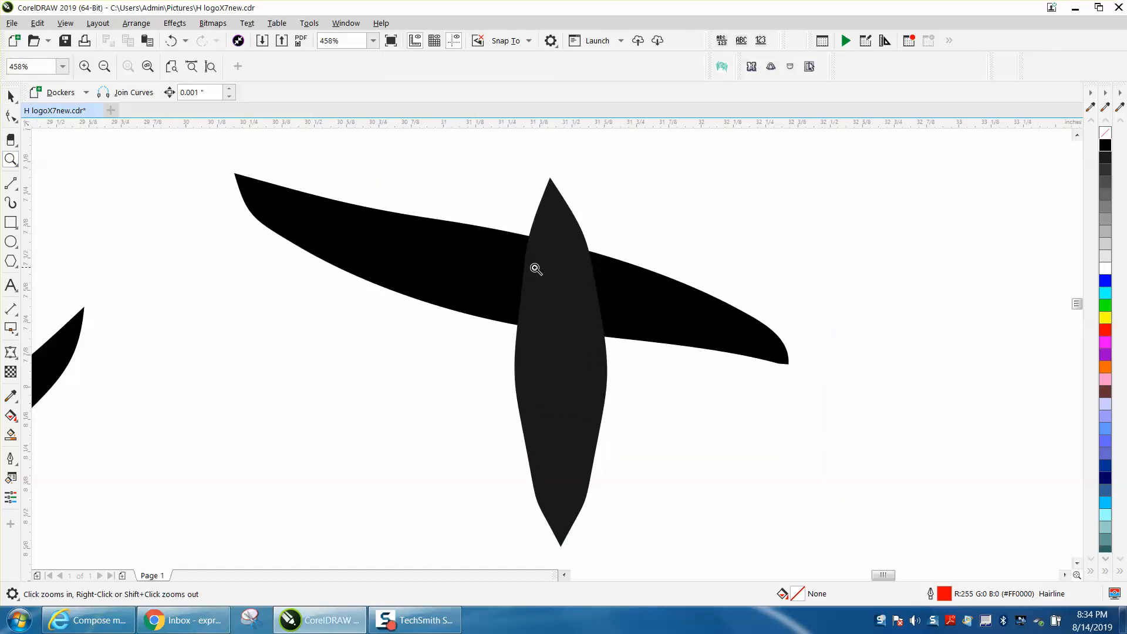
click(535, 269)
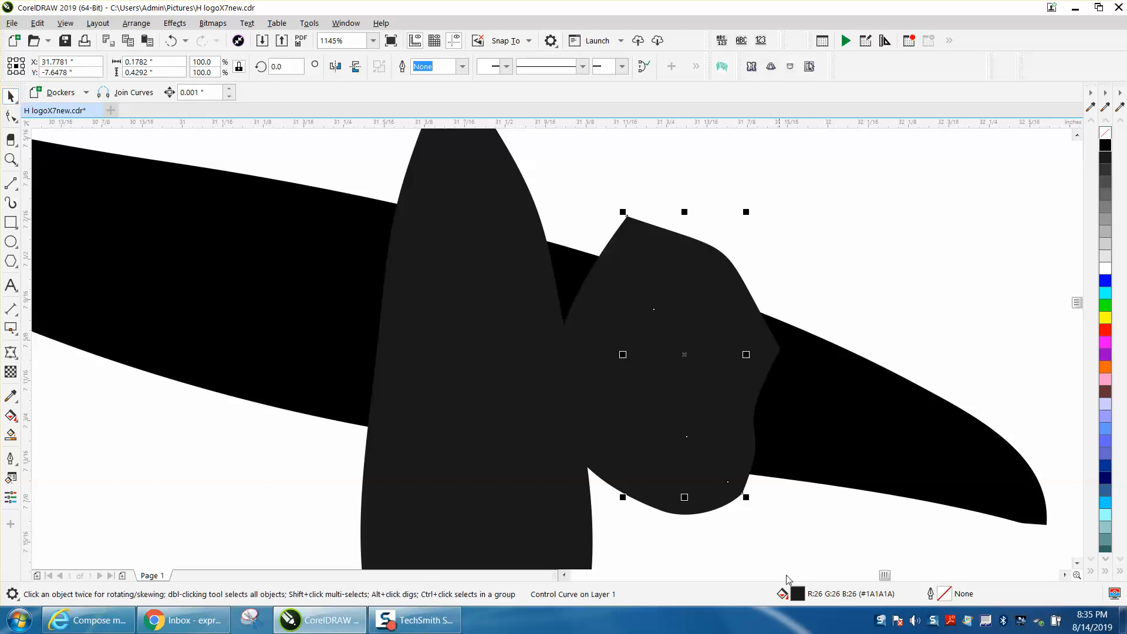
mouse_move(895, 466)
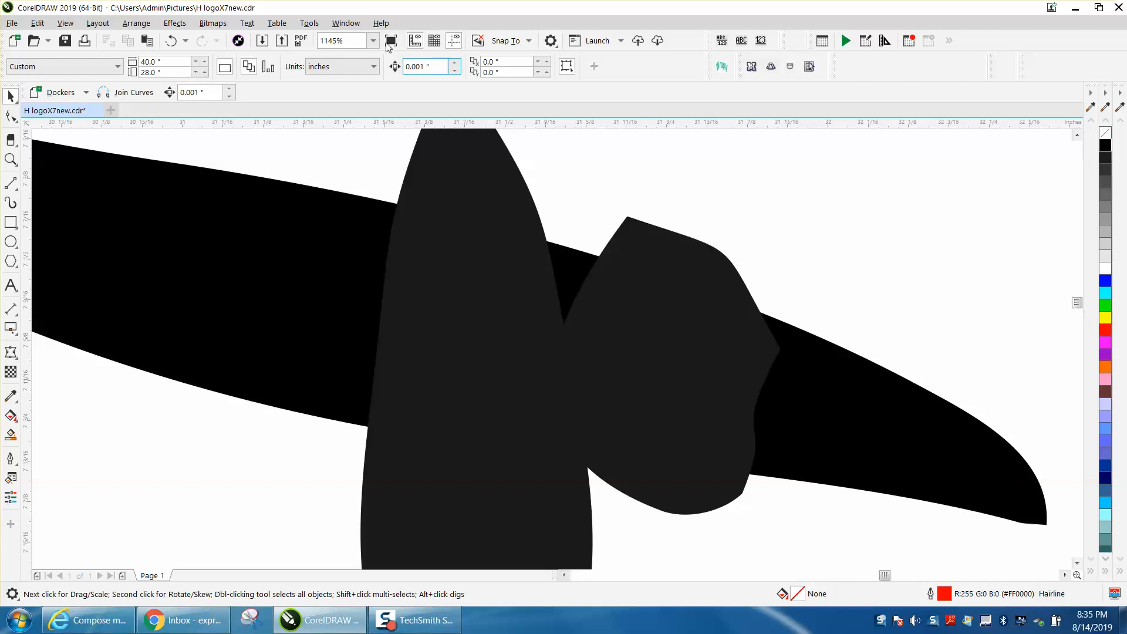
Show the Properties docker with the Artistic Media fill settings and grey swatch list
click(345, 24)
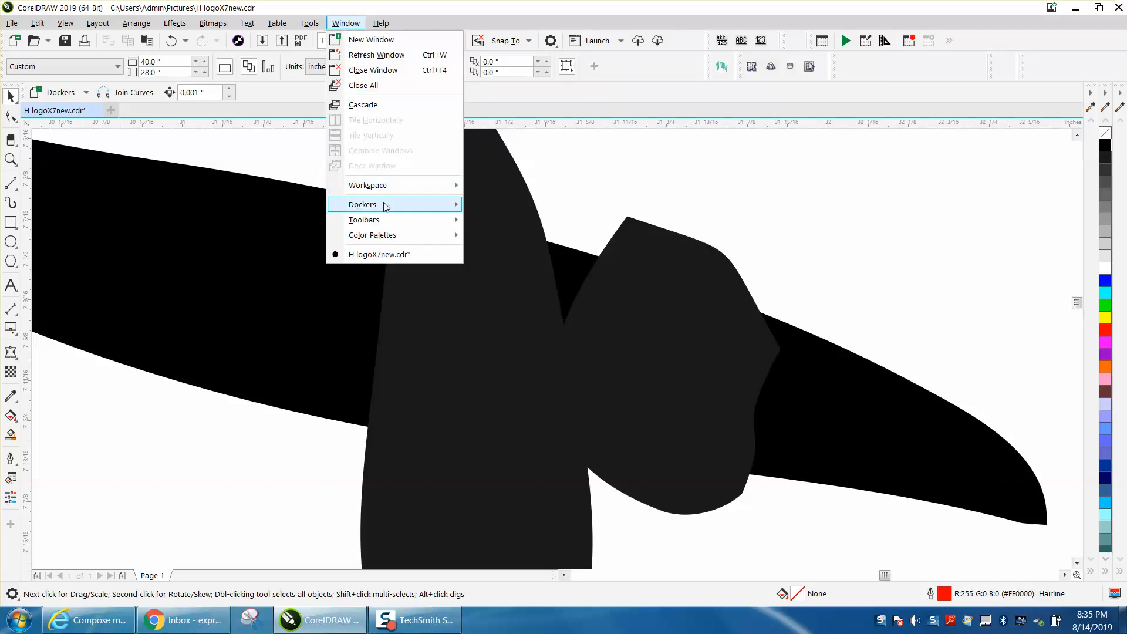
mouse_move(363, 204)
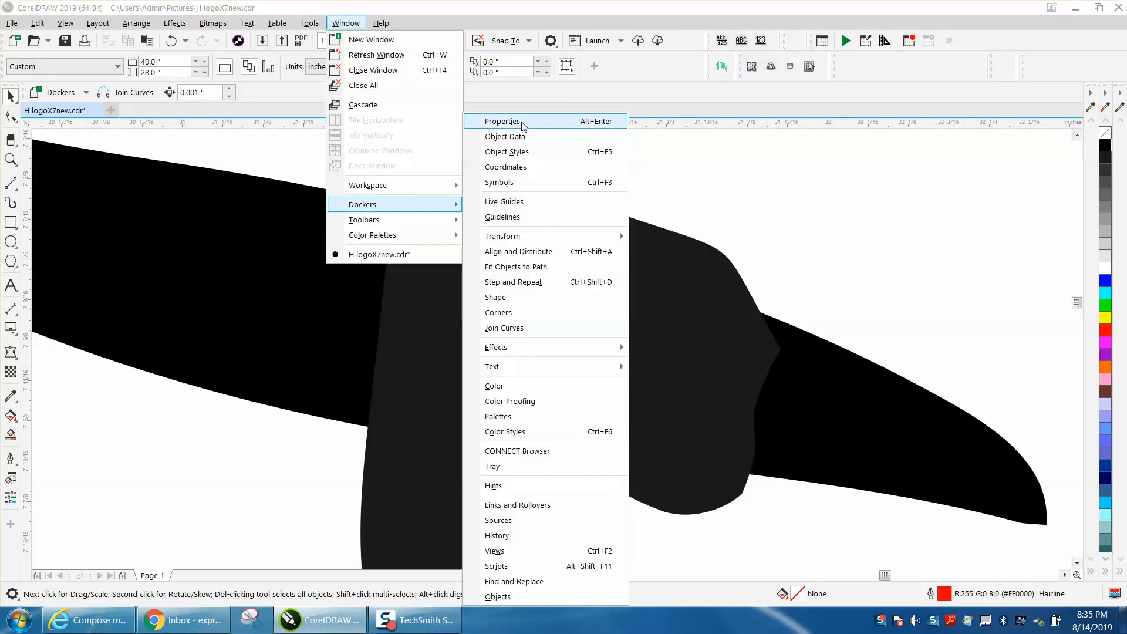
click(502, 121)
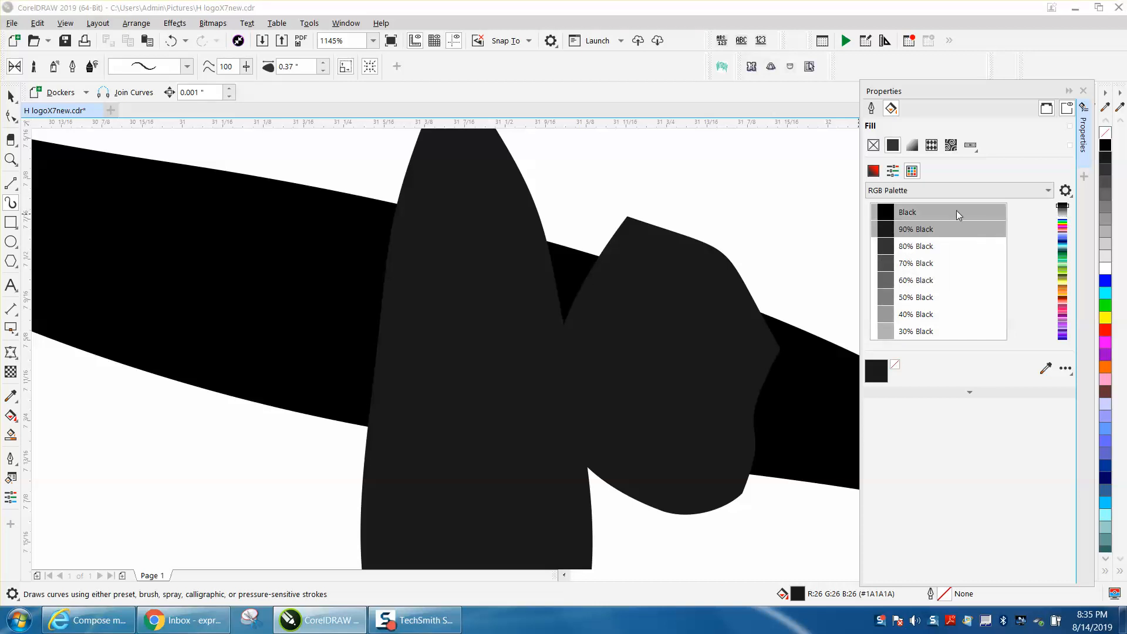
Make pure black the Artistic Media default fill and draw two black strokes over the long logo shape
click(886, 211)
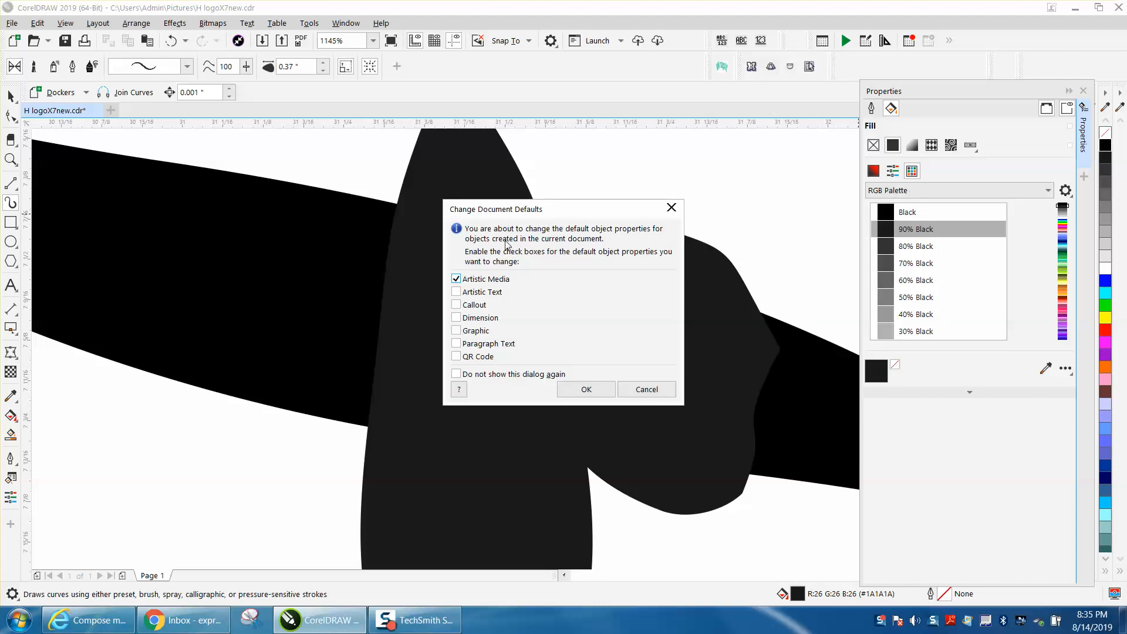
mouse_move(514, 284)
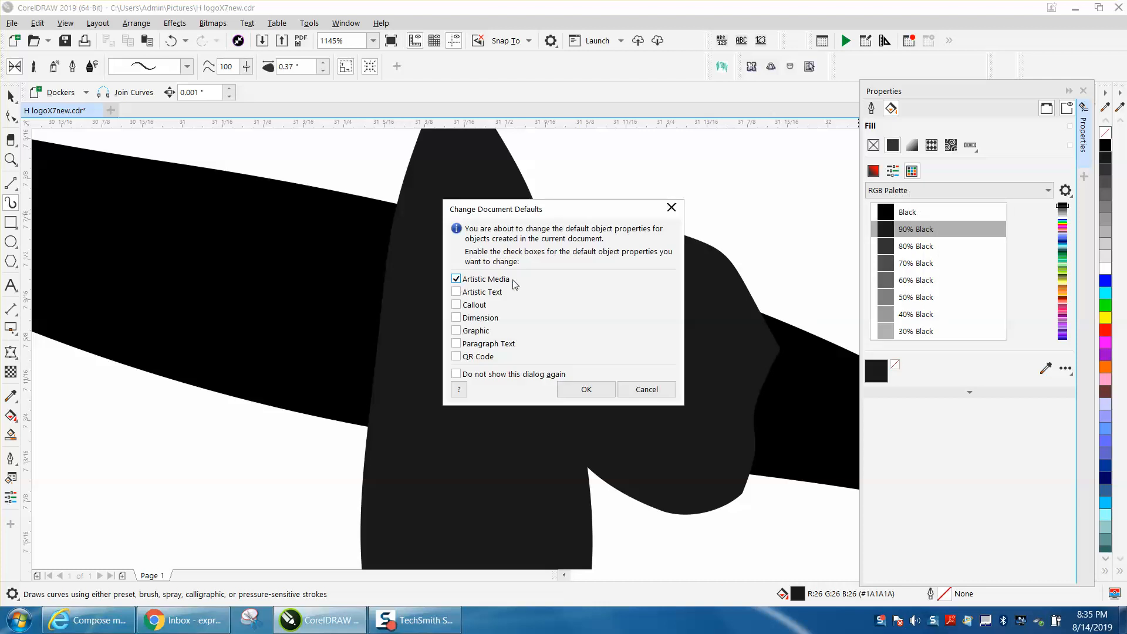
click(585, 389)
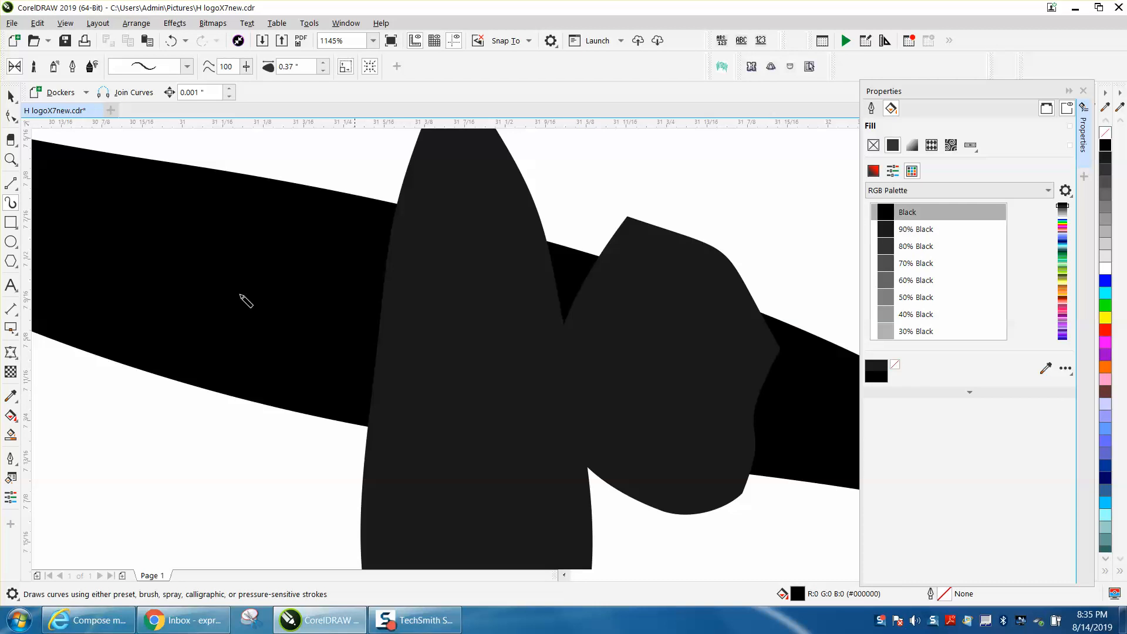
drag(207, 162, 196, 392)
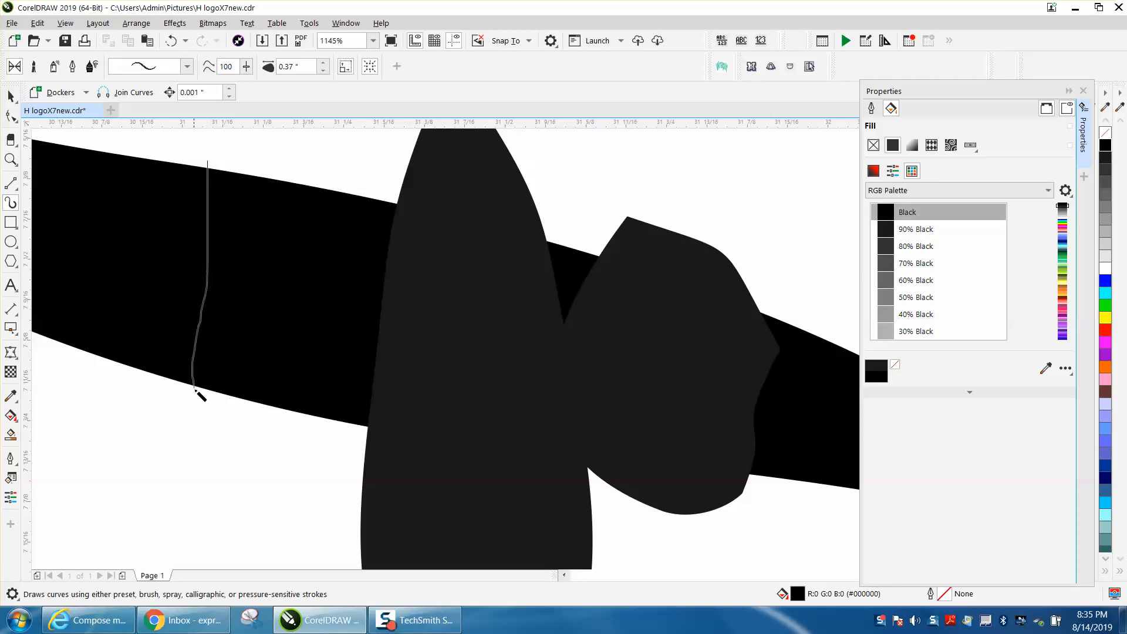
drag(201, 396, 264, 485)
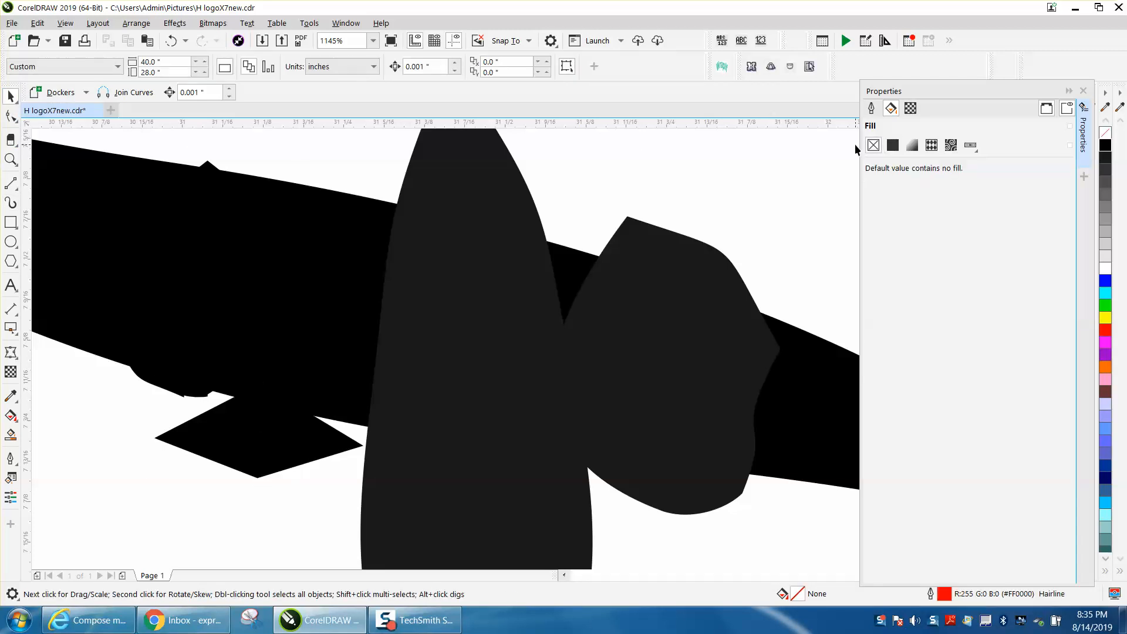
mouse_move(11, 285)
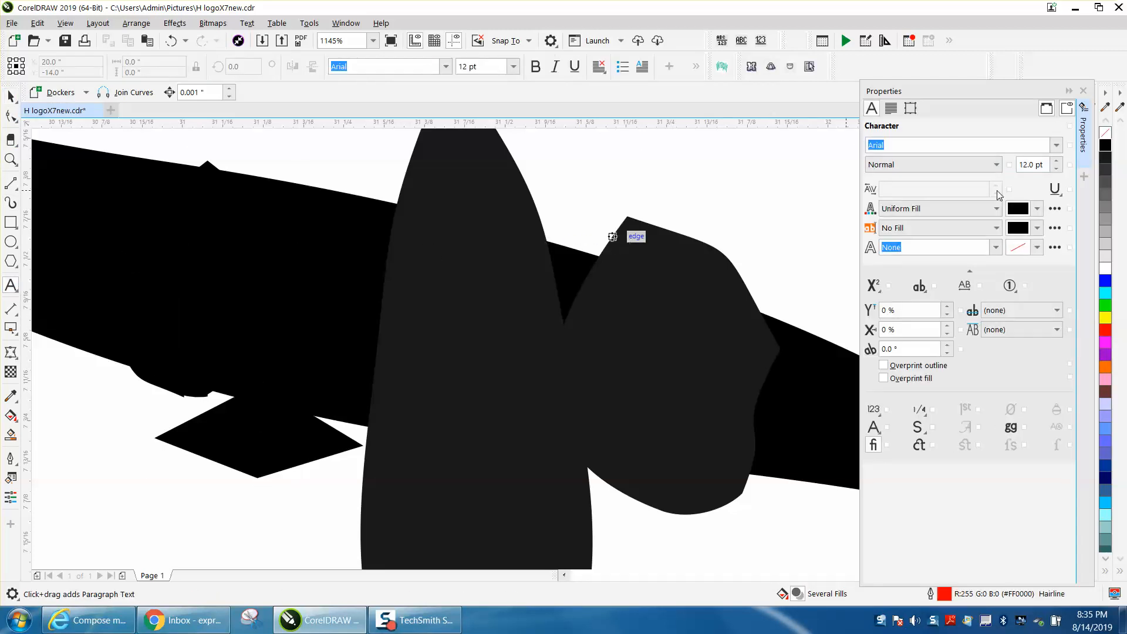
Set the default text character Uniform Fill to pure black in the Properties docker
click(1037, 209)
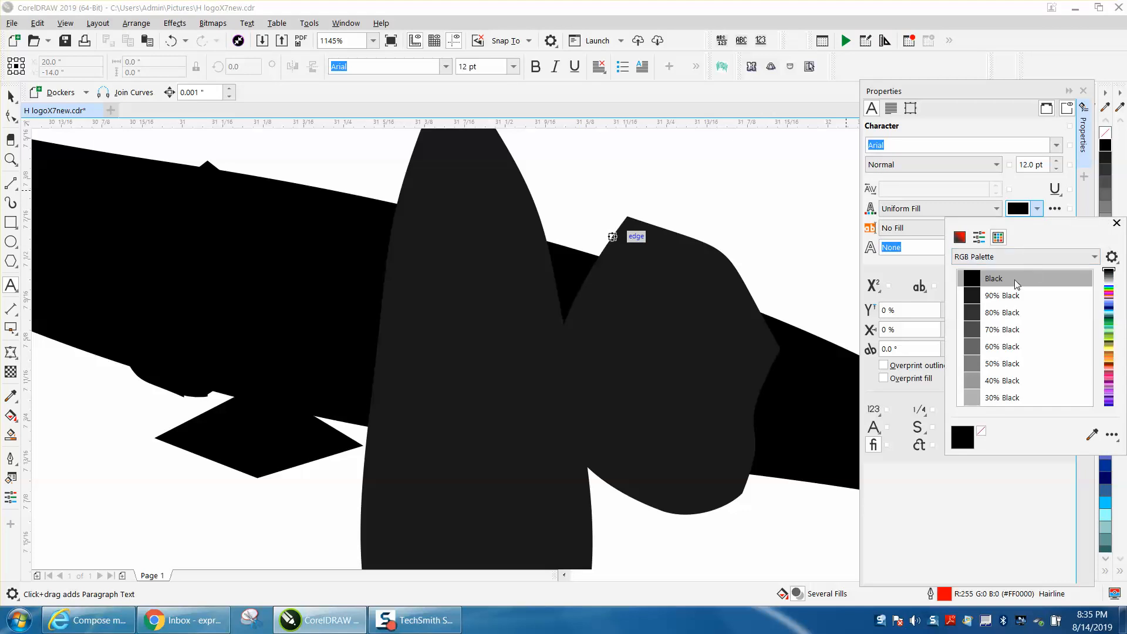
mouse_move(994, 278)
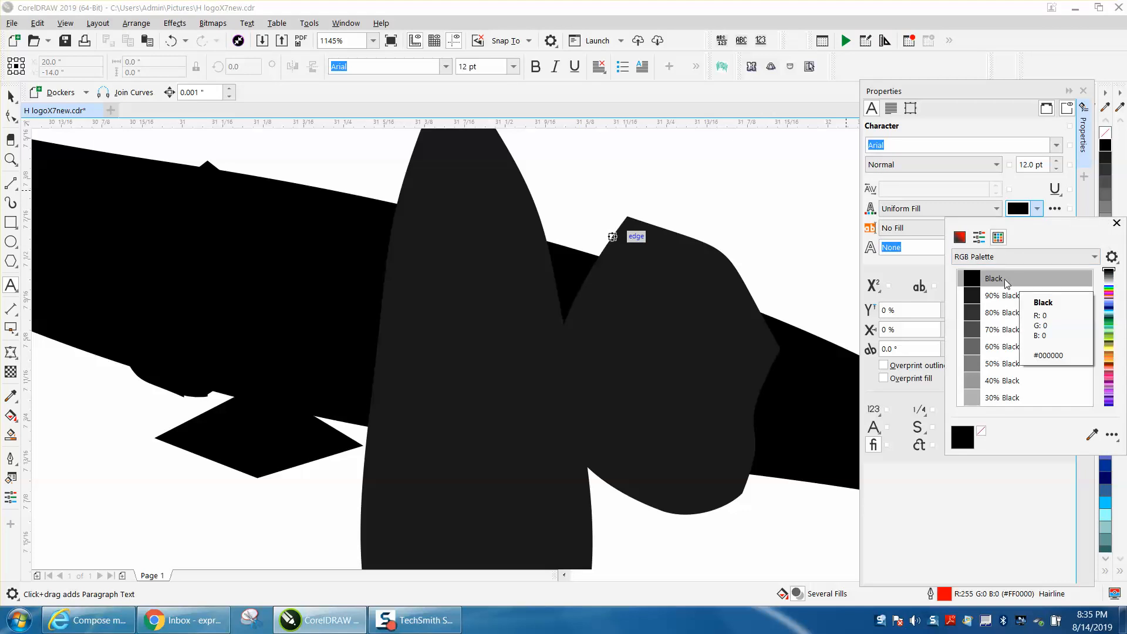
click(995, 279)
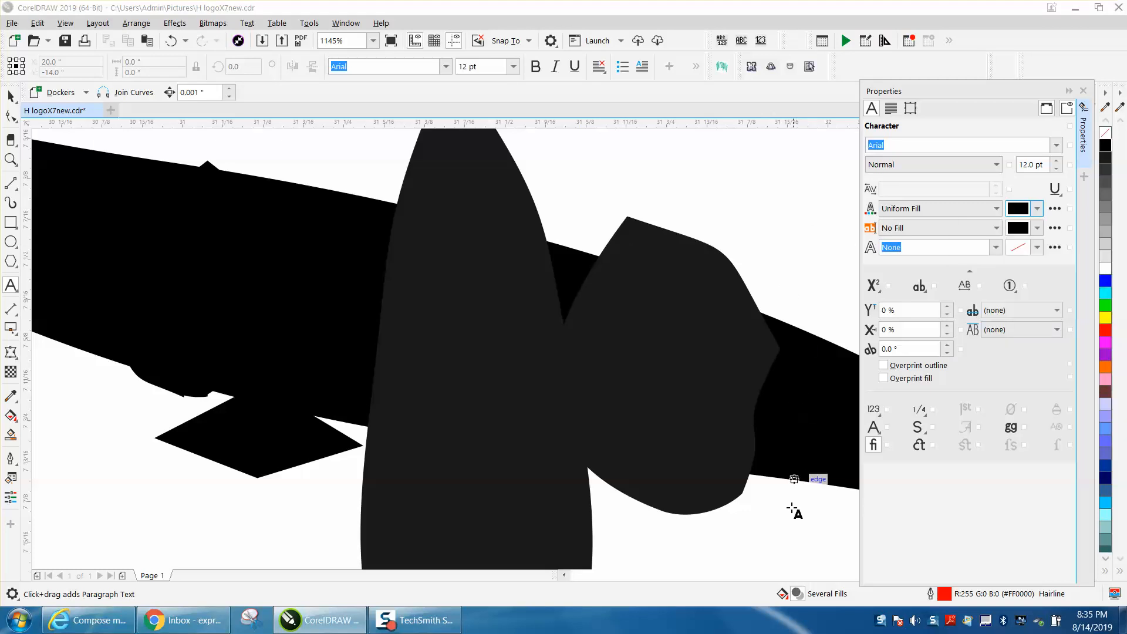
click(11, 97)
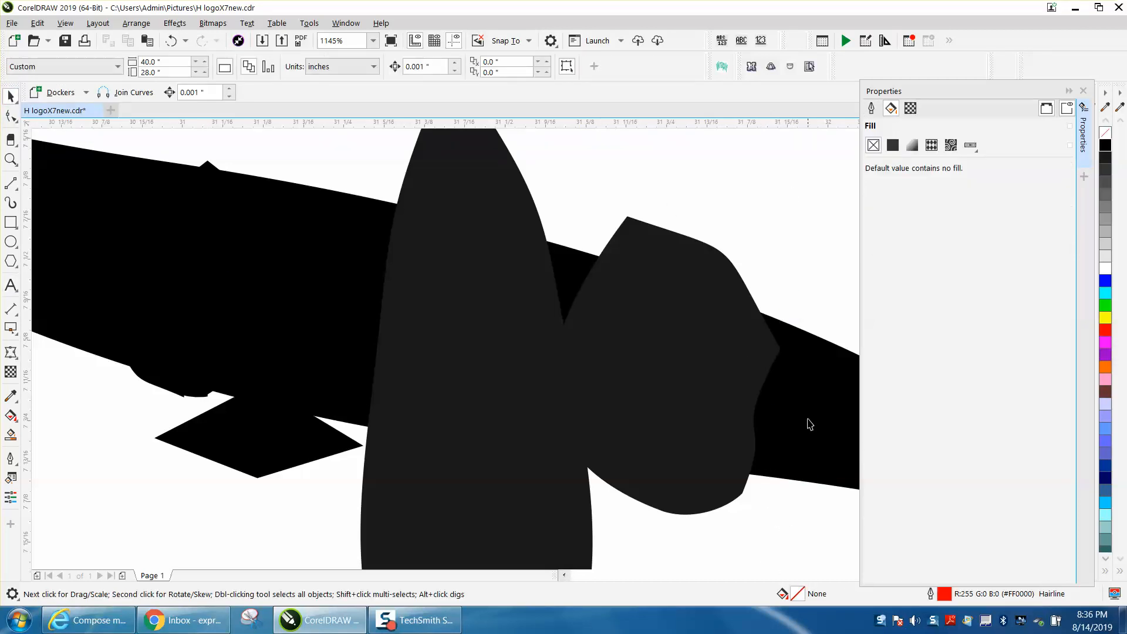
mouse_move(796, 598)
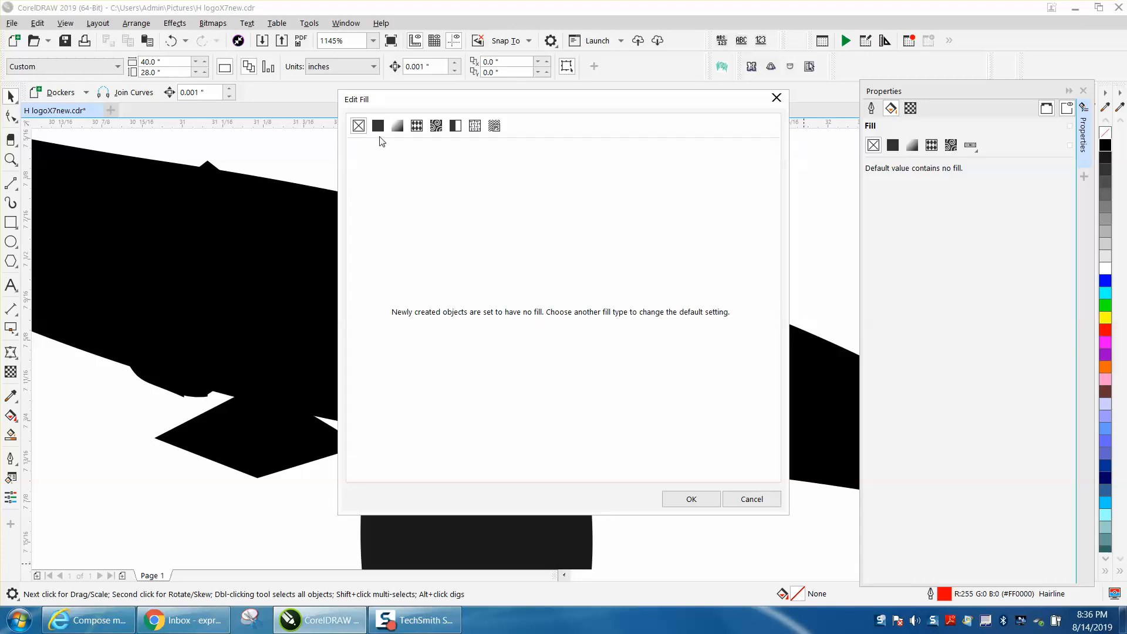
click(378, 126)
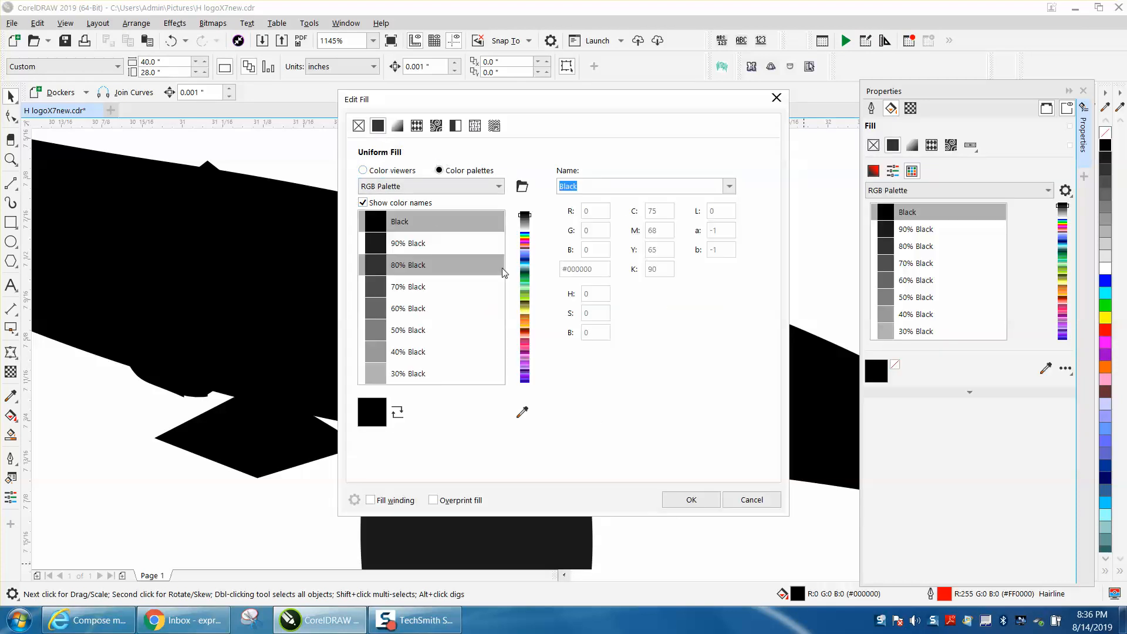
click(691, 501)
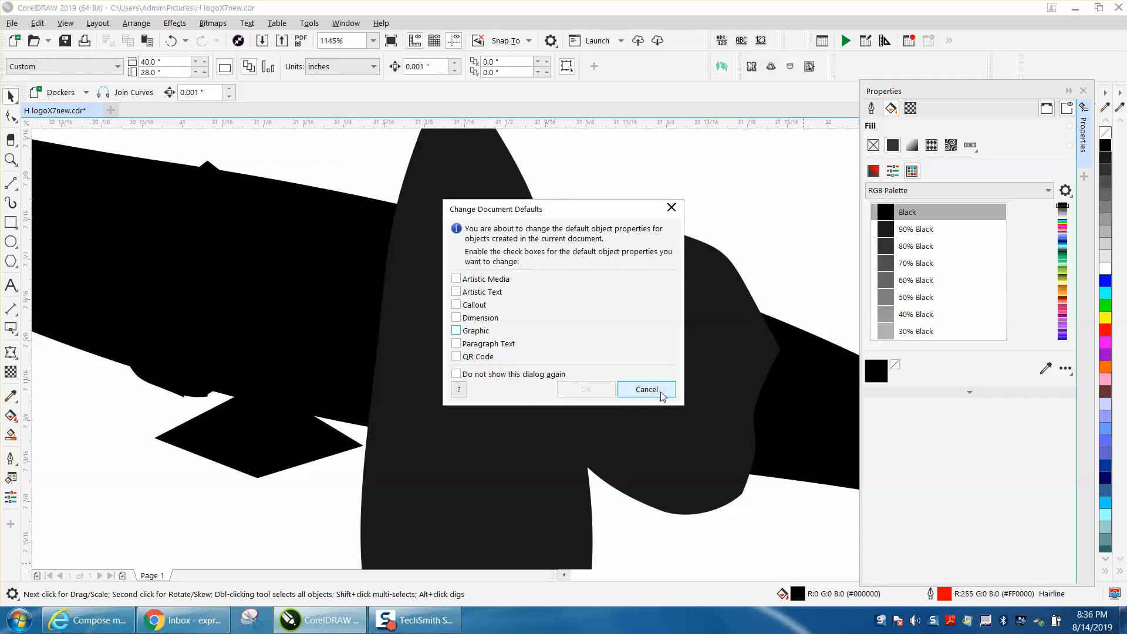
click(645, 389)
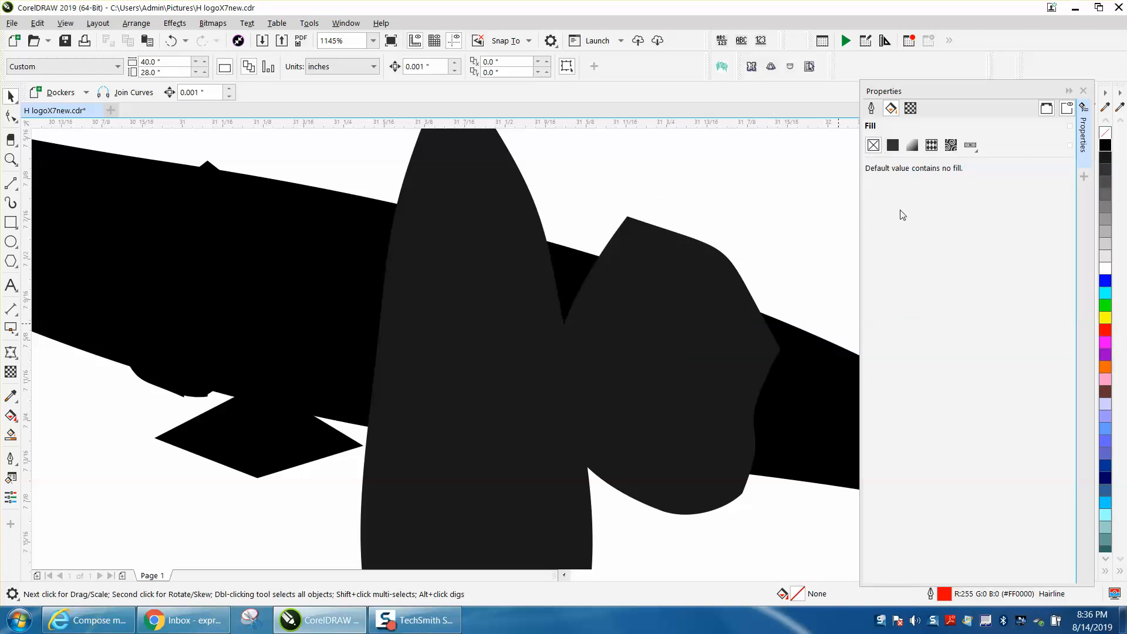
mouse_move(892, 145)
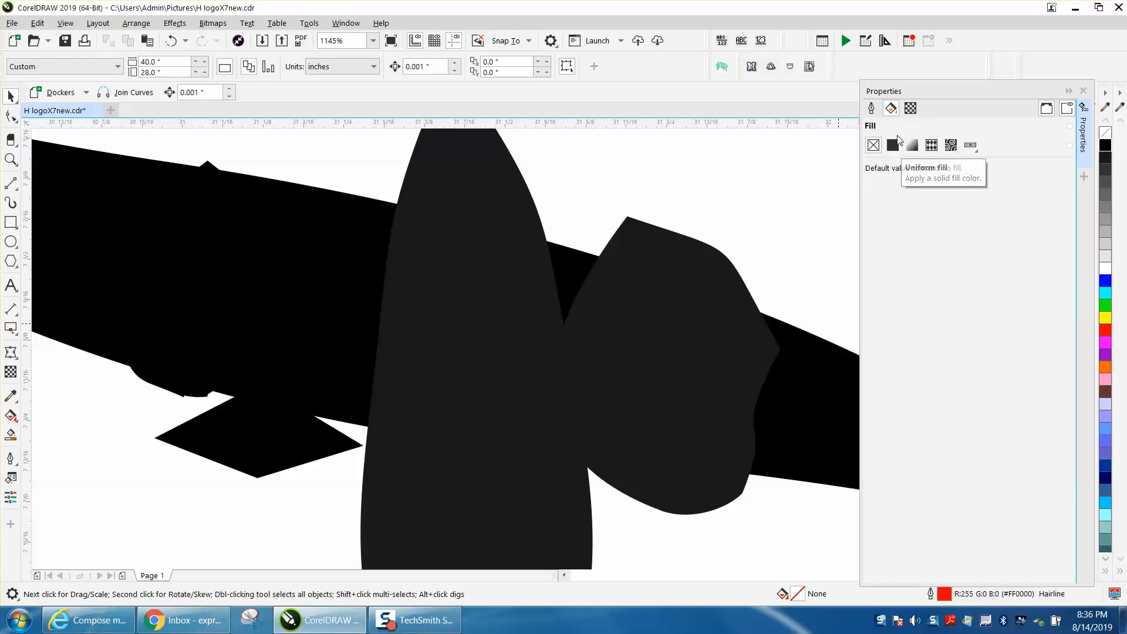